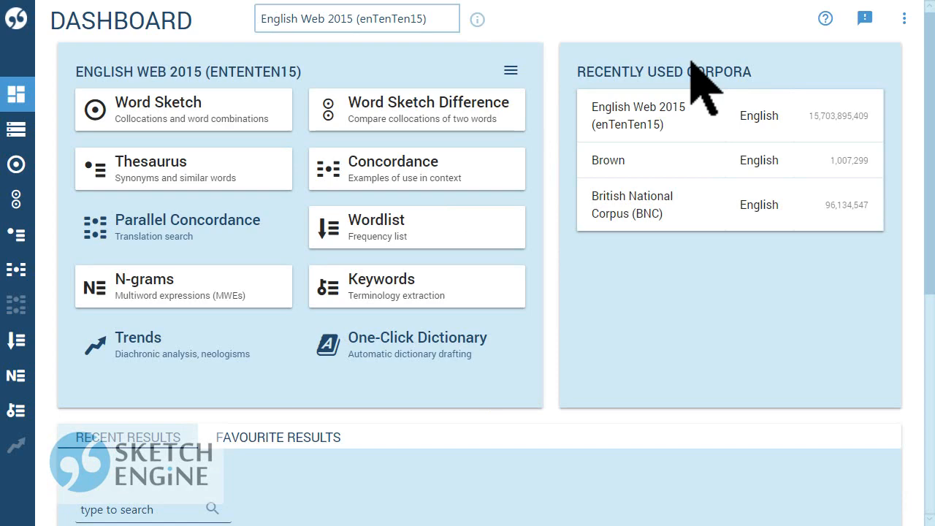
# Make Brown the working corpus in place of English Web 2015, from the recently used list.
pyautogui.click(356, 17)
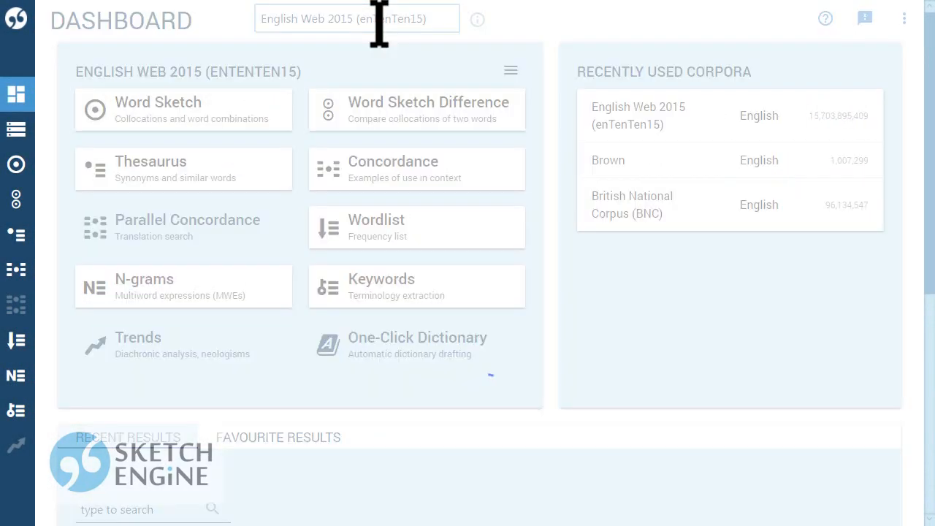
pyautogui.click(608, 159)
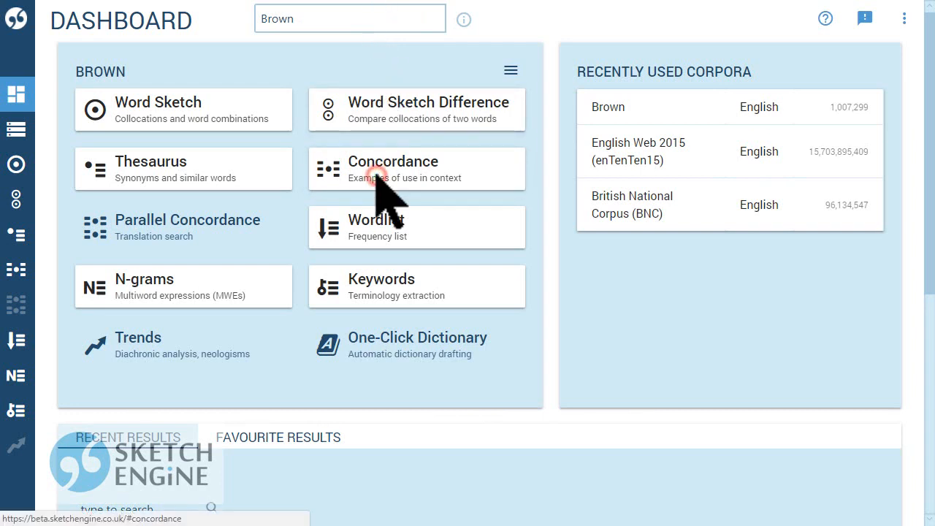
# Run a basic concordance search for 'go home' in Brown, returning 31 hits.
pyautogui.click(394, 160)
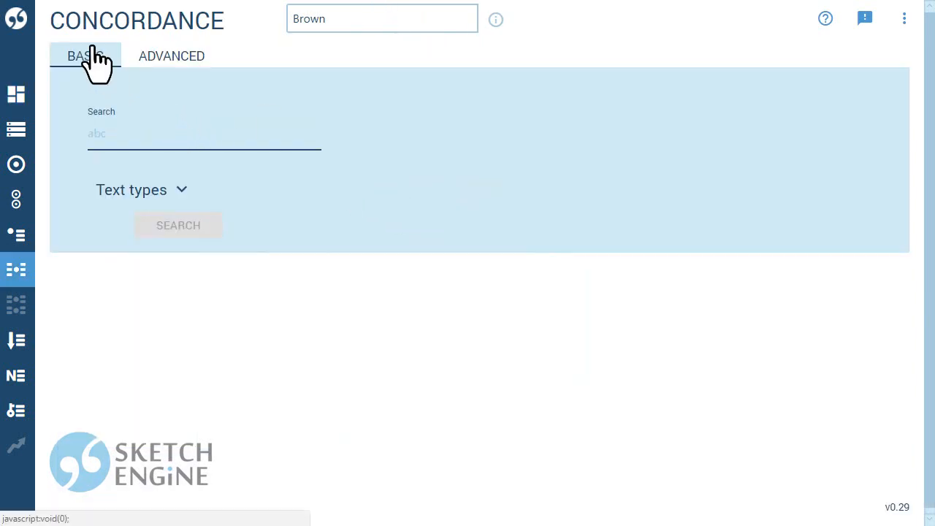
pyautogui.write('go hom')
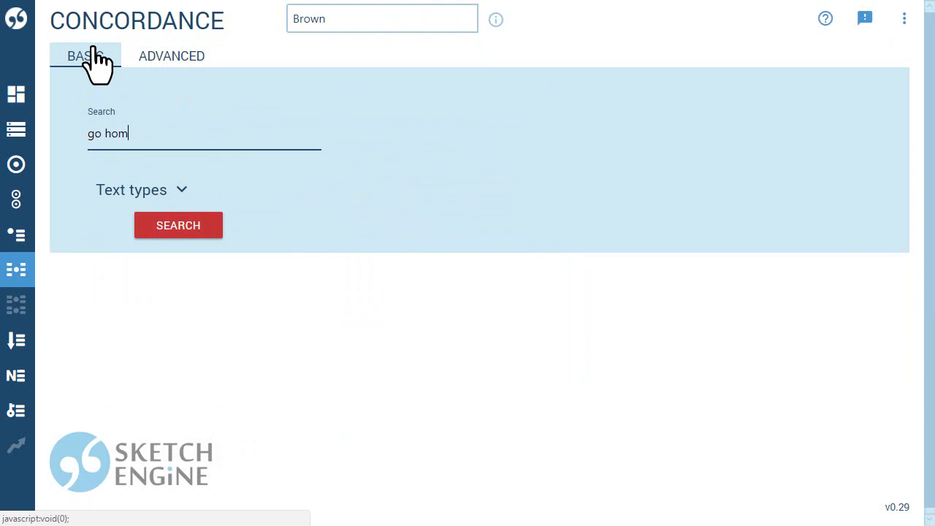
pyautogui.write('e')
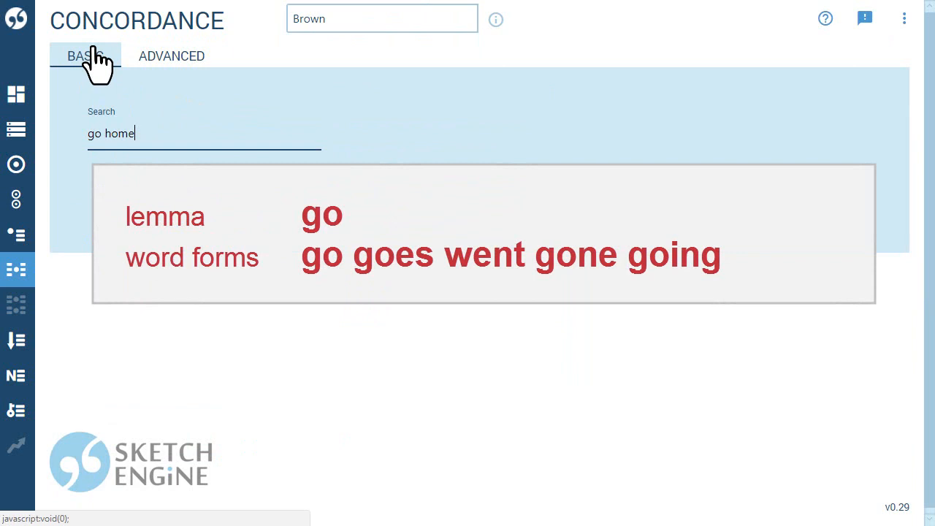
pyautogui.click(178, 225)
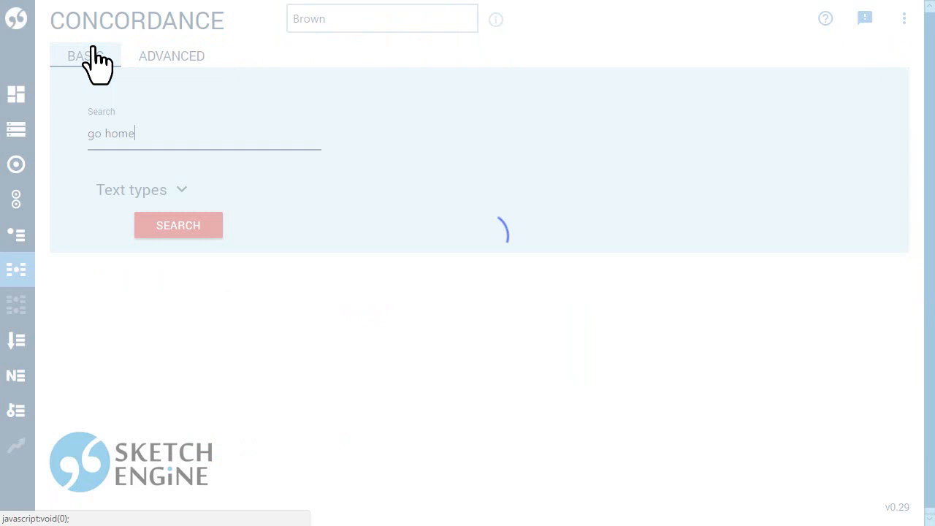
pyautogui.click(178, 225)
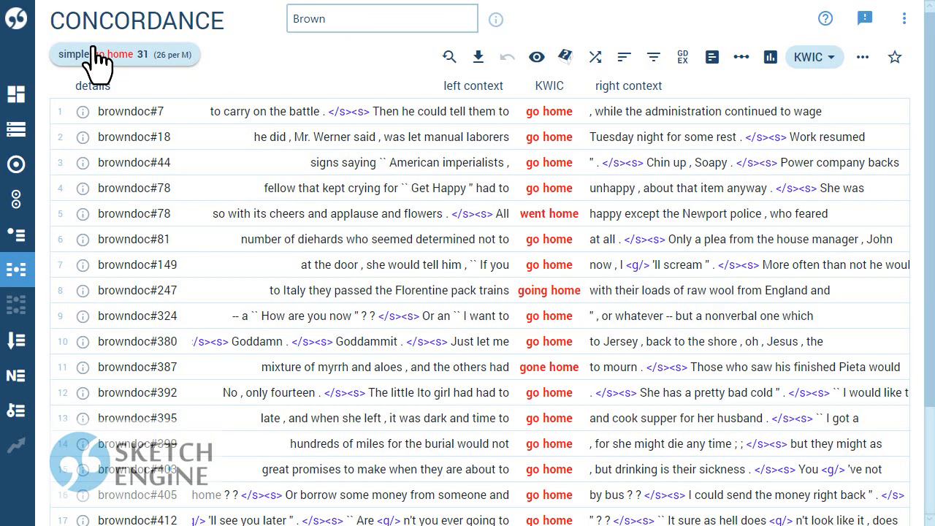
pyautogui.moveTo(17, 270)
pyautogui.write('went')
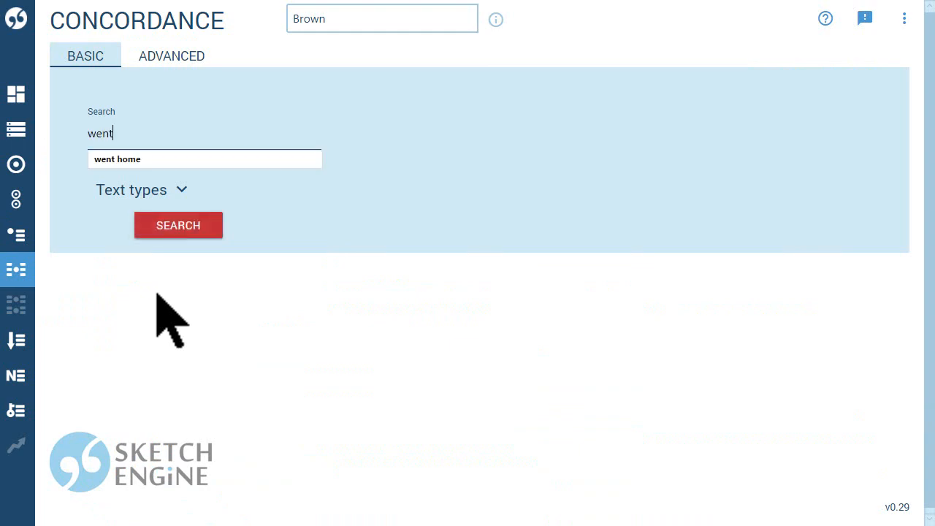
# Run the concordance search for the exact phrase 'went home', returning 7 hits.
pyautogui.click(178, 225)
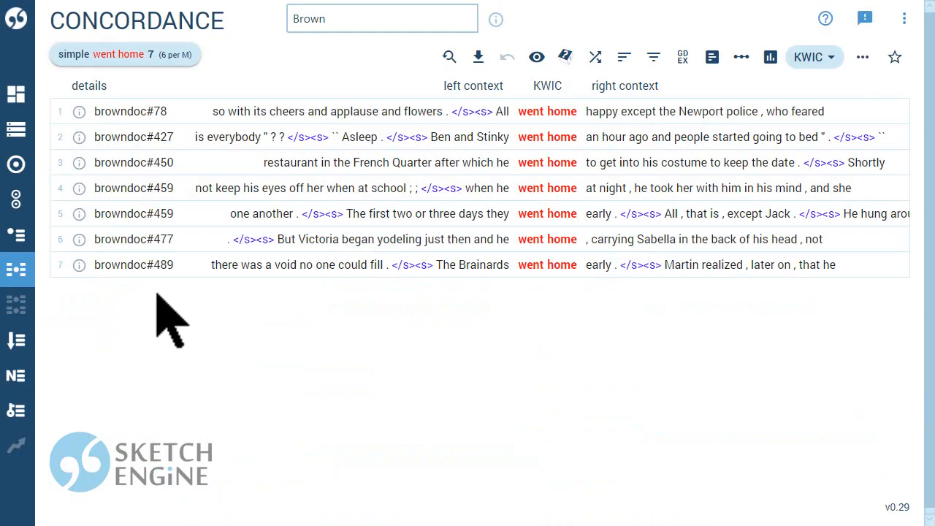
pyautogui.moveTo(59, 307)
pyautogui.write('do *')
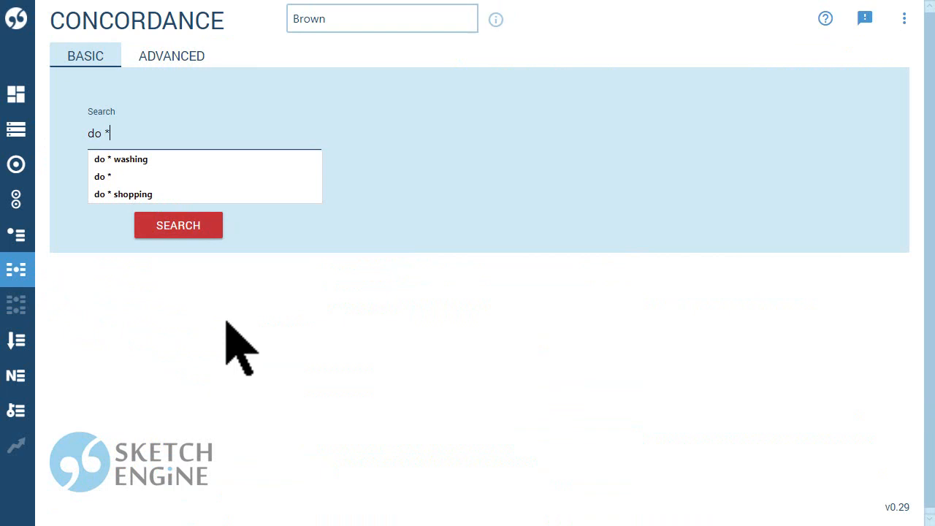
# Search the suggested wildcard query 'do * shopping' (one hit), then reopen its criteria.
pyautogui.click(122, 193)
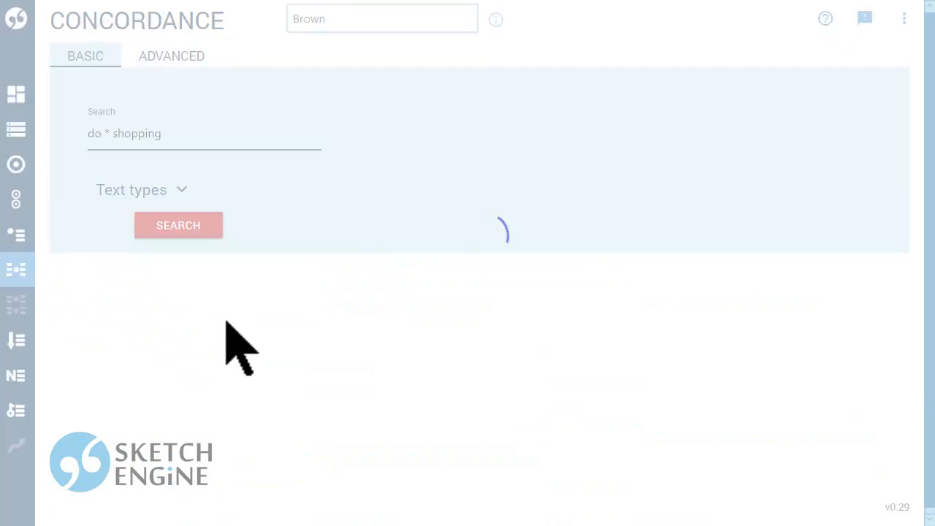
pyautogui.click(178, 225)
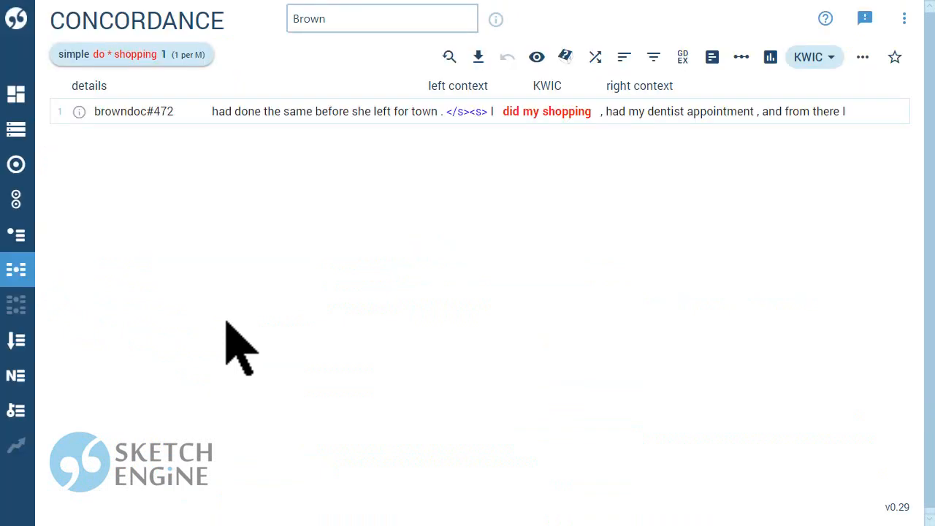
pyautogui.moveTo(402, 154)
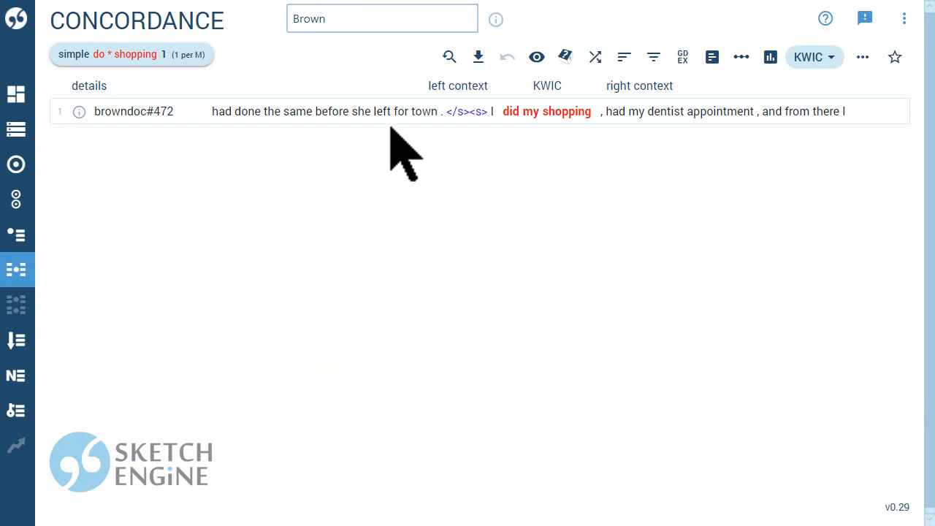
pyautogui.click(450, 57)
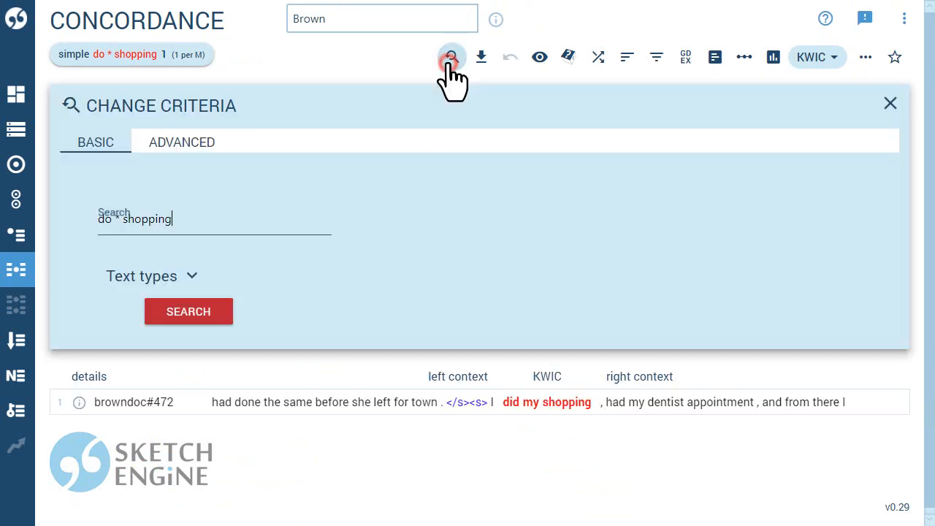
# Replace 'shopping' with 'washing' to get the single 'doing the washing' hit, then reopen criteria.
pyautogui.doubleClick(146, 219)
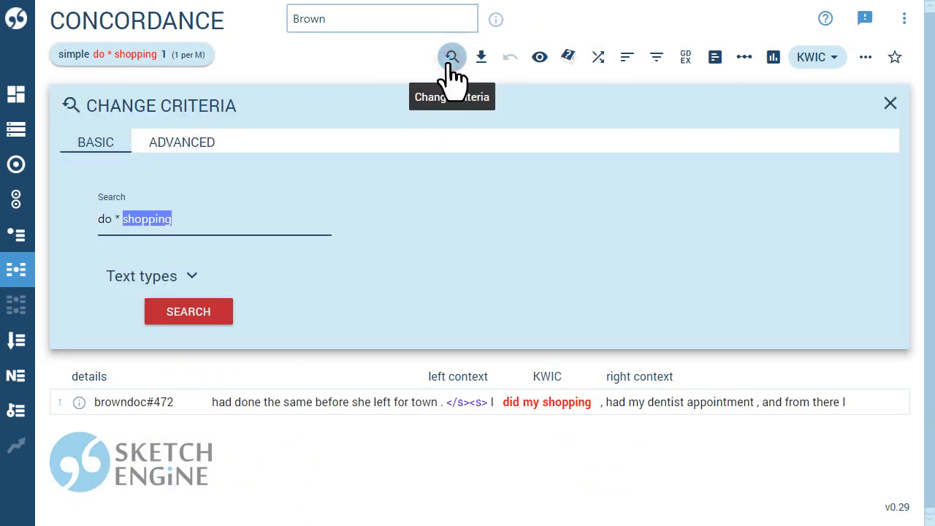
pyautogui.write('washing')
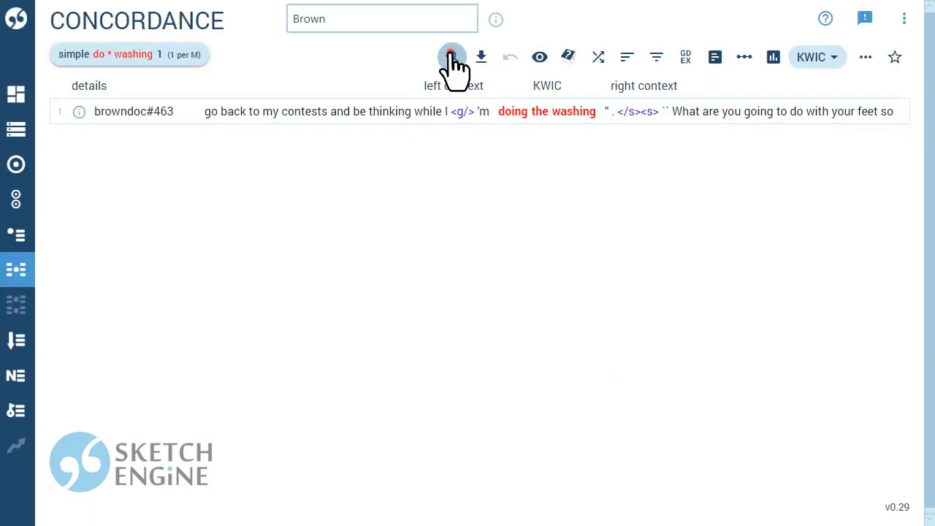
pyautogui.click(451, 55)
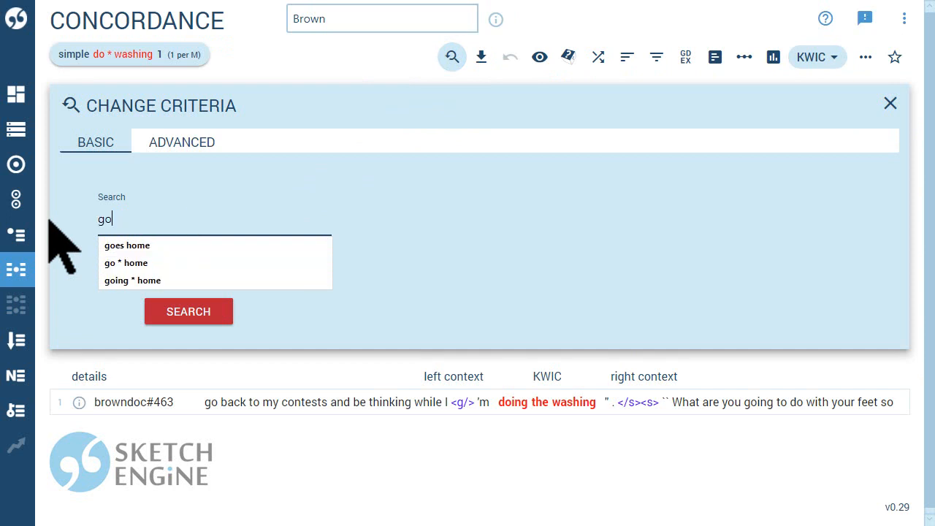
# Restrict the 'go' search to the FICTION genre under Text types and run it.
pyautogui.click(146, 276)
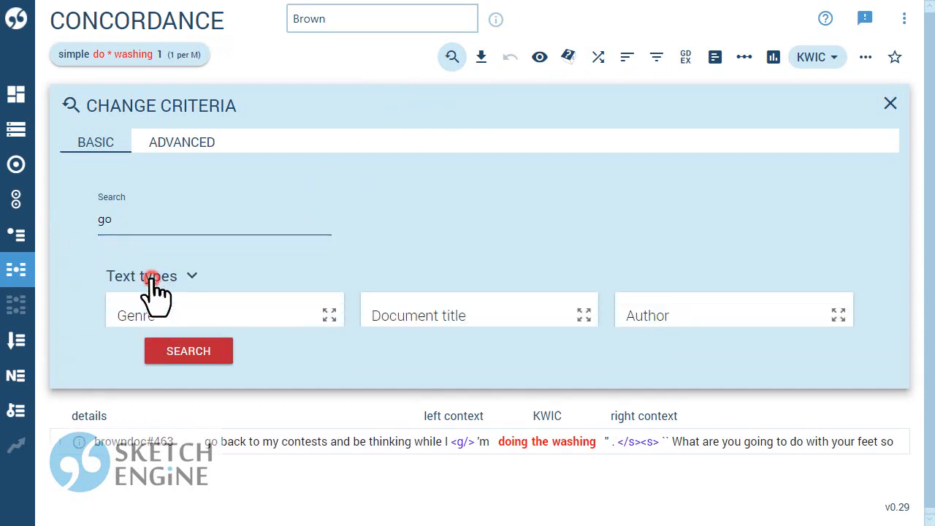
pyautogui.click(225, 315)
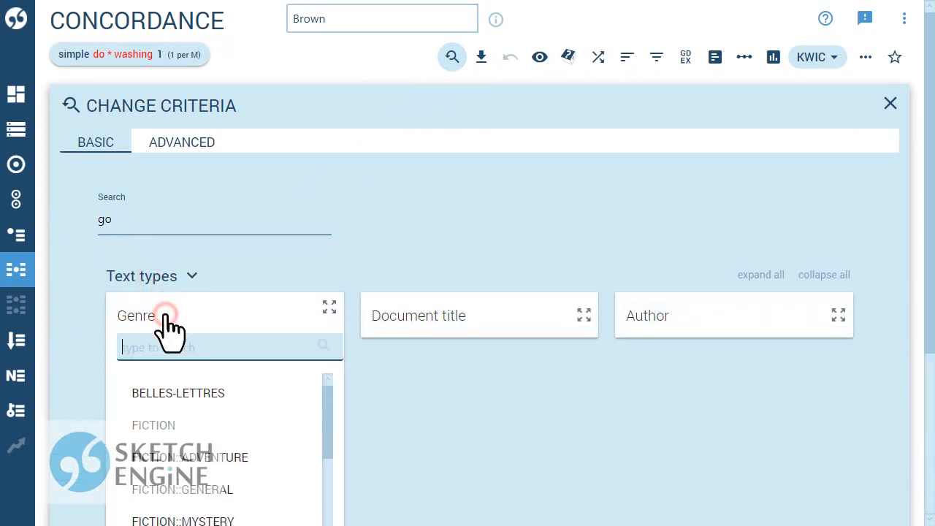
pyautogui.click(154, 425)
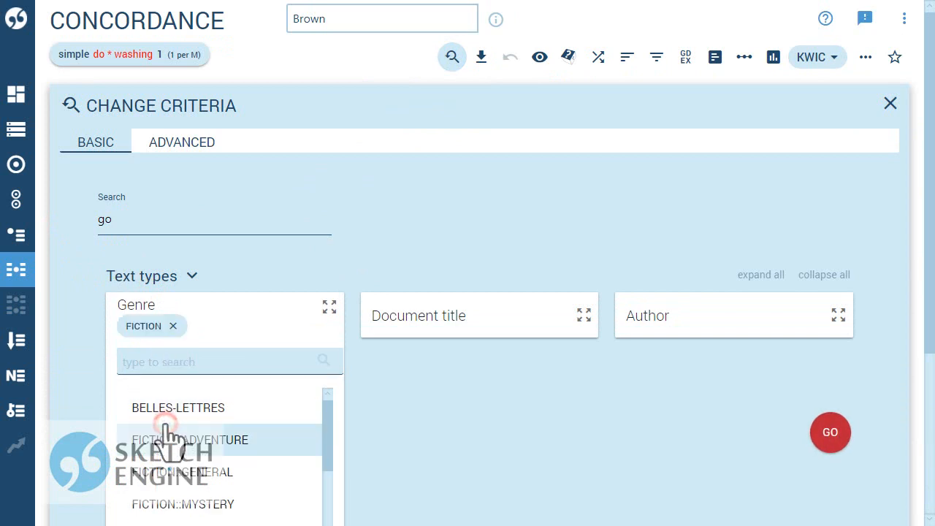
pyautogui.moveTo(792, 427)
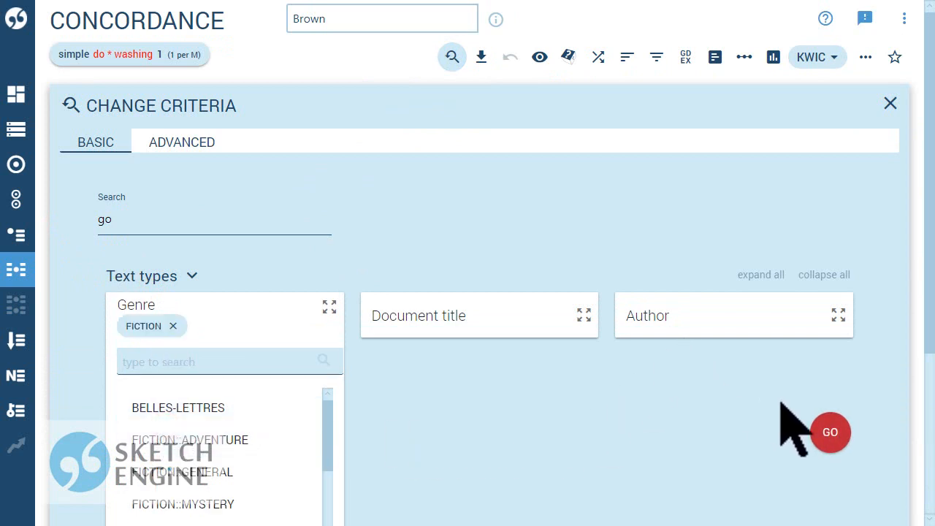
pyautogui.click(829, 432)
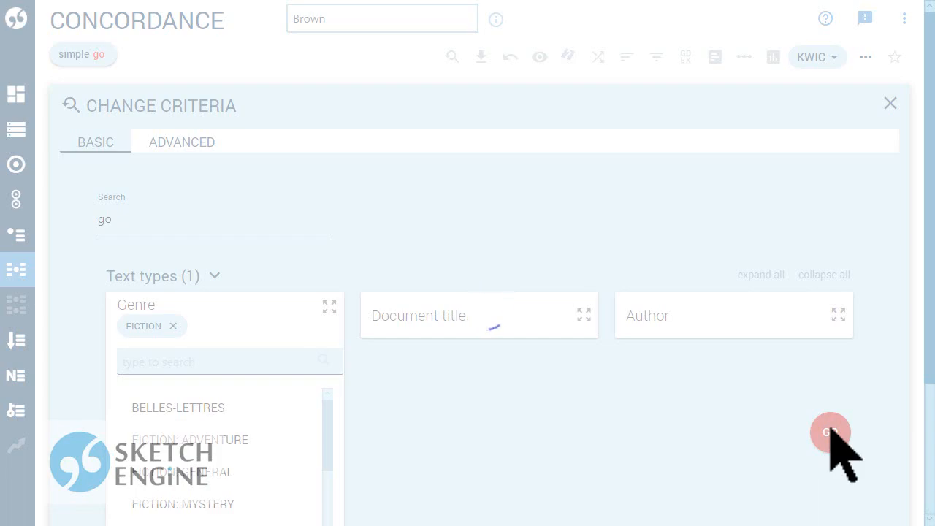
pyautogui.click(830, 432)
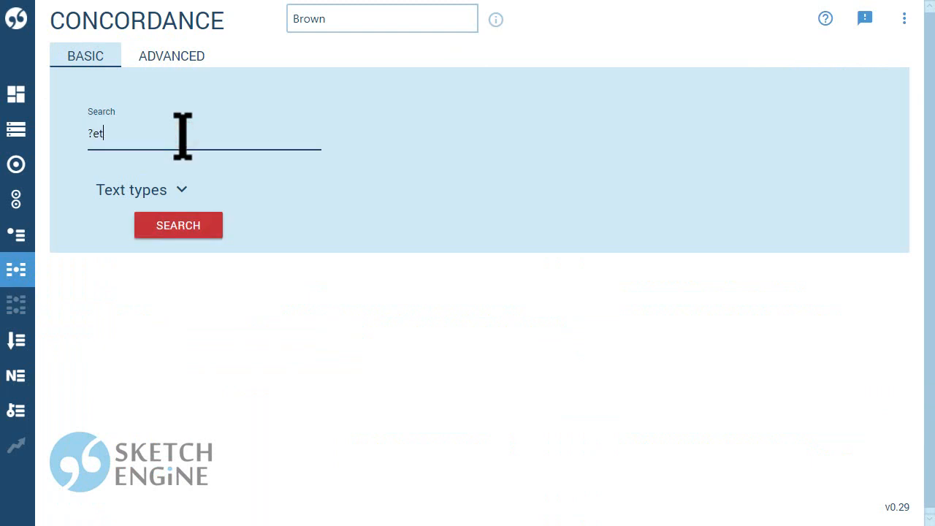
# Run the '?et' wildcard search from the Basic search box.
pyautogui.click(178, 225)
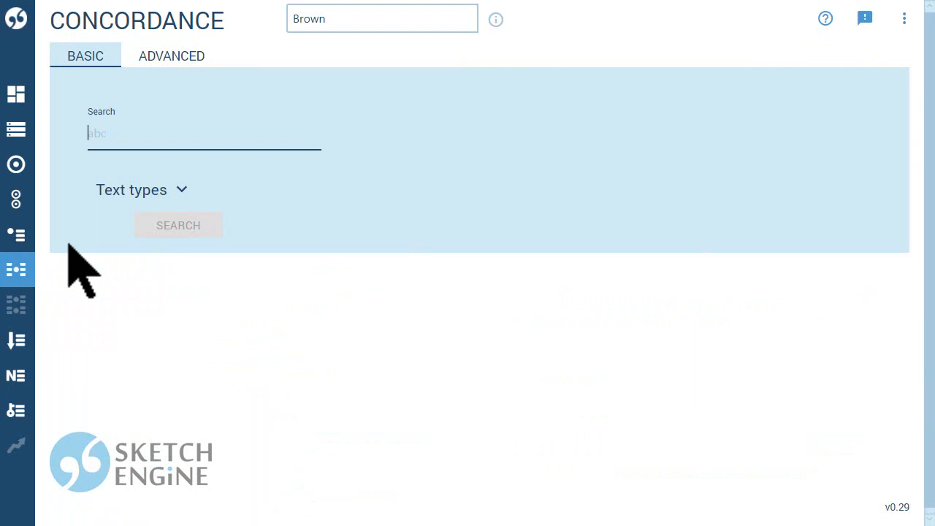
# Run the 'dis*' wildcard search in Brown, returning 2,797 hits.
pyautogui.write('d')
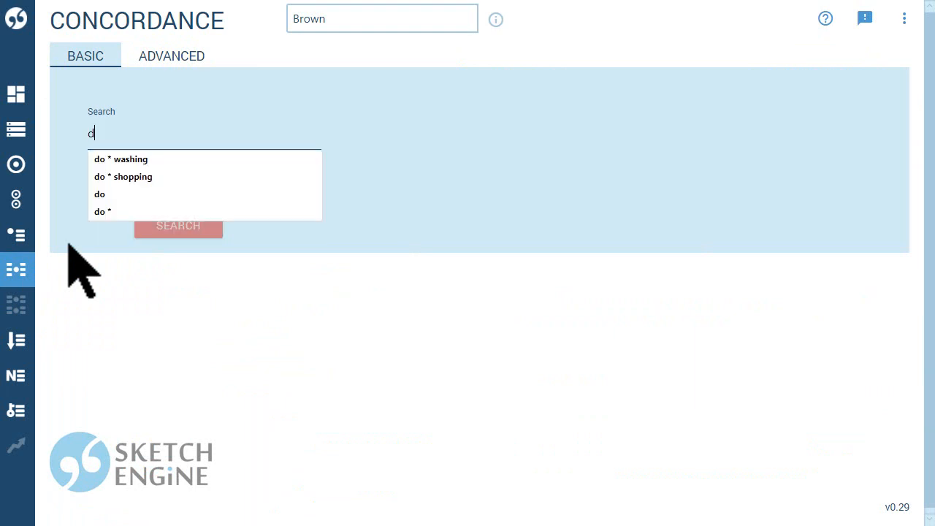
pyautogui.write('is*')
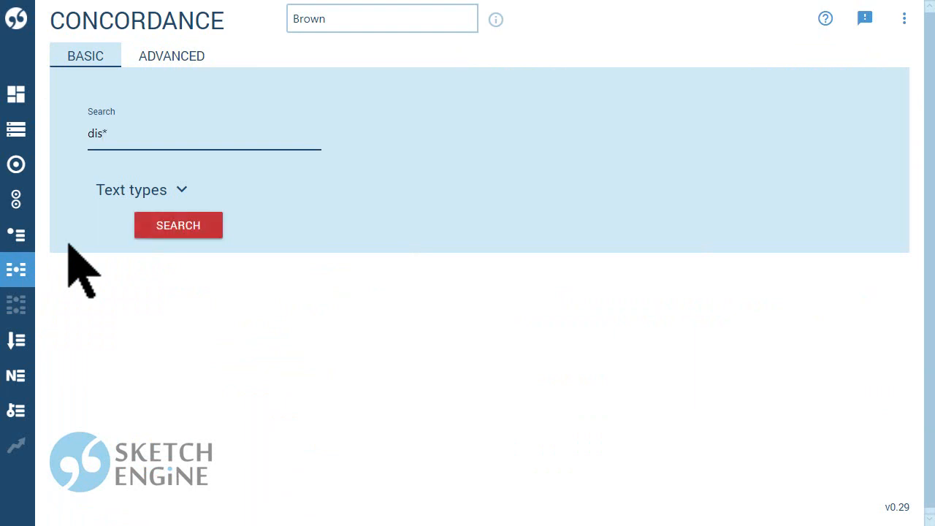
pyautogui.click(178, 225)
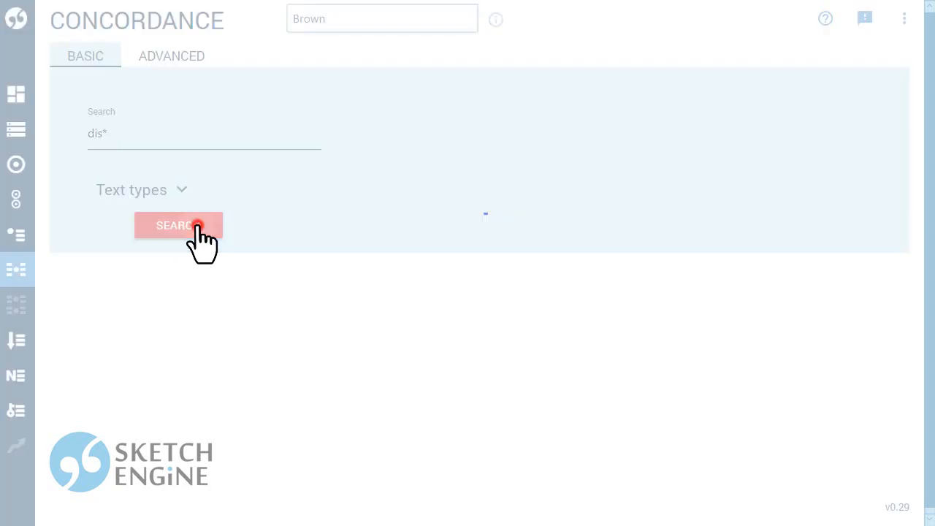
pyautogui.click(178, 225)
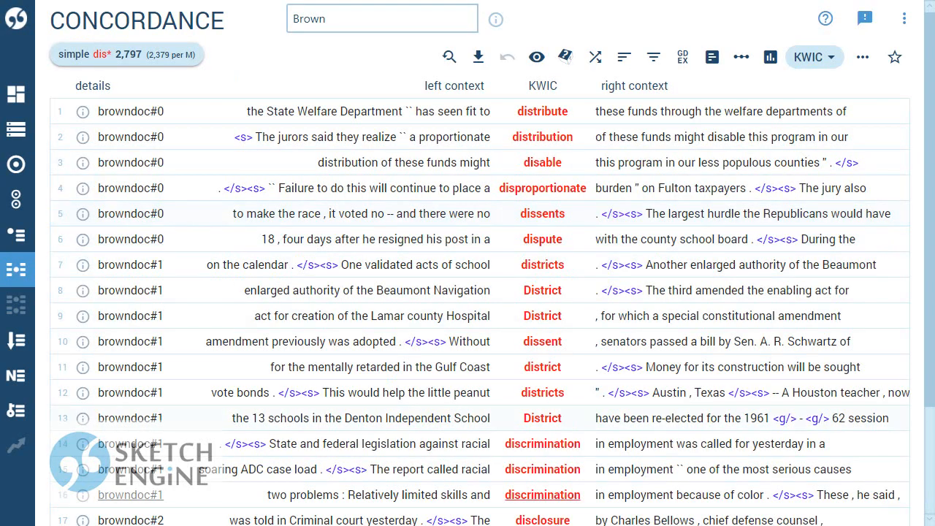